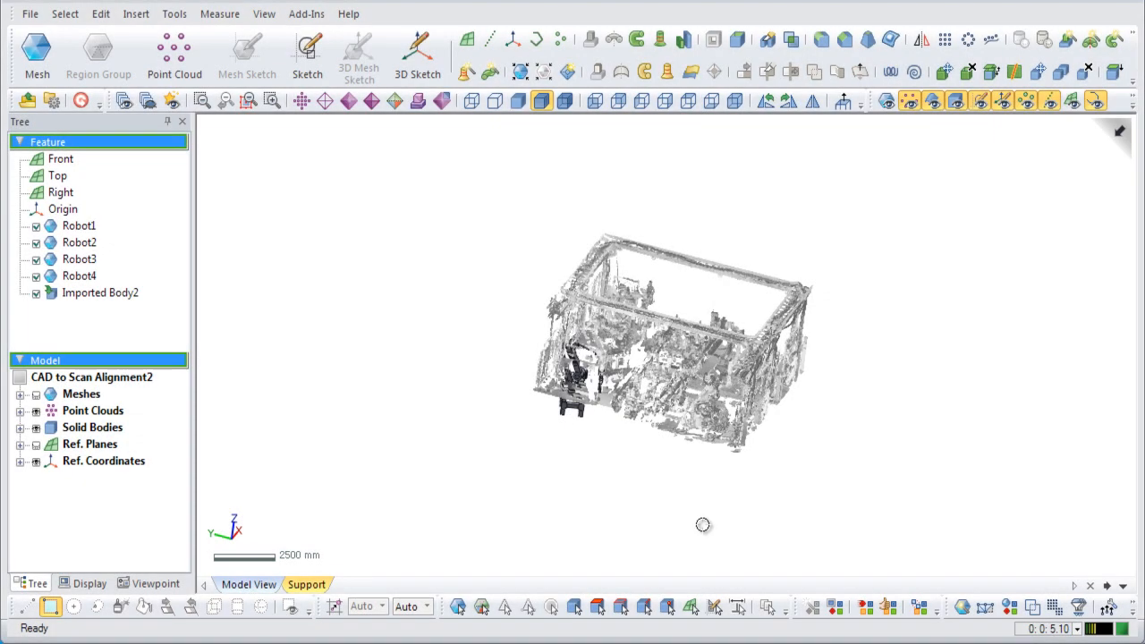
Zoom in on the robot arm model and the Robot1–Robot4 scans.
left_click_drag(703, 524, 809, 541)
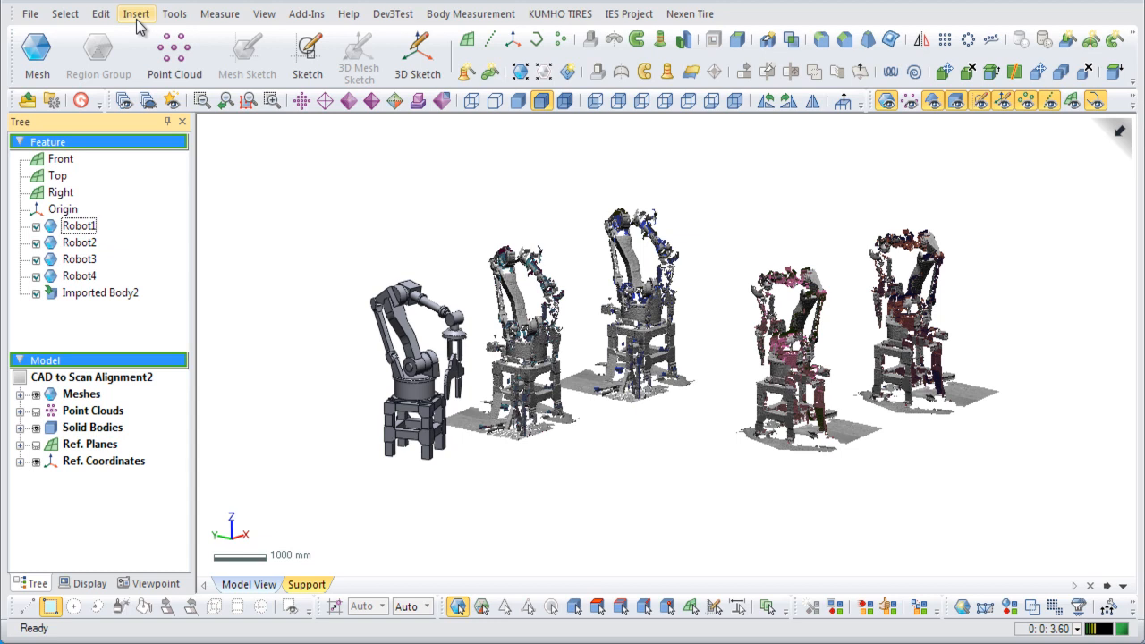
Start Transform Body from Insert > Modeling Feature.
left_click(136, 14)
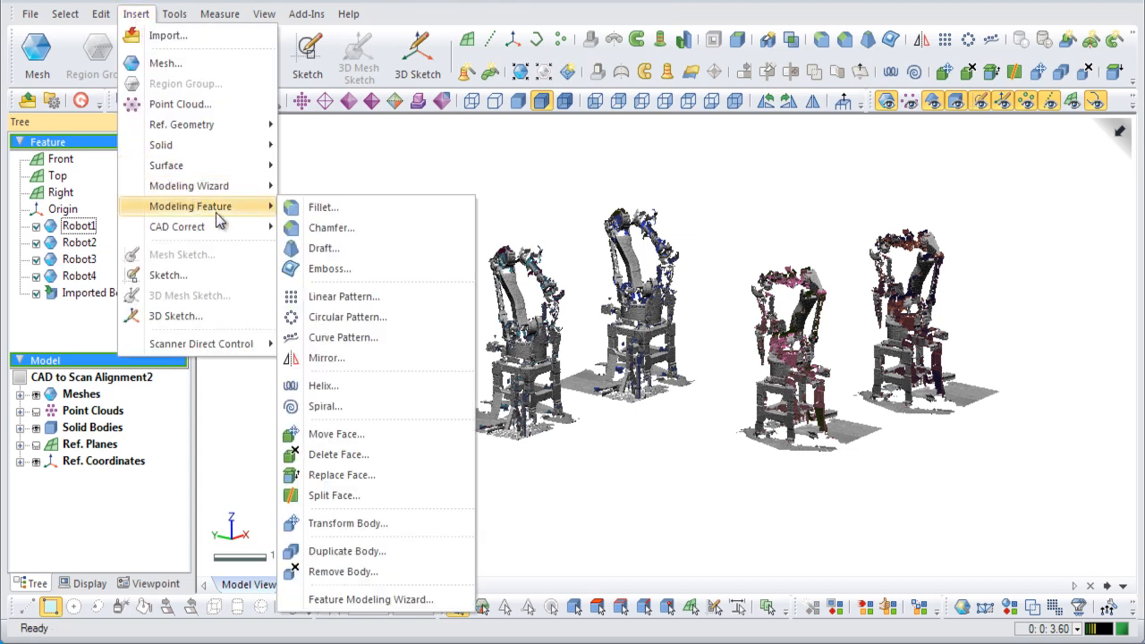
mouse_move(372, 523)
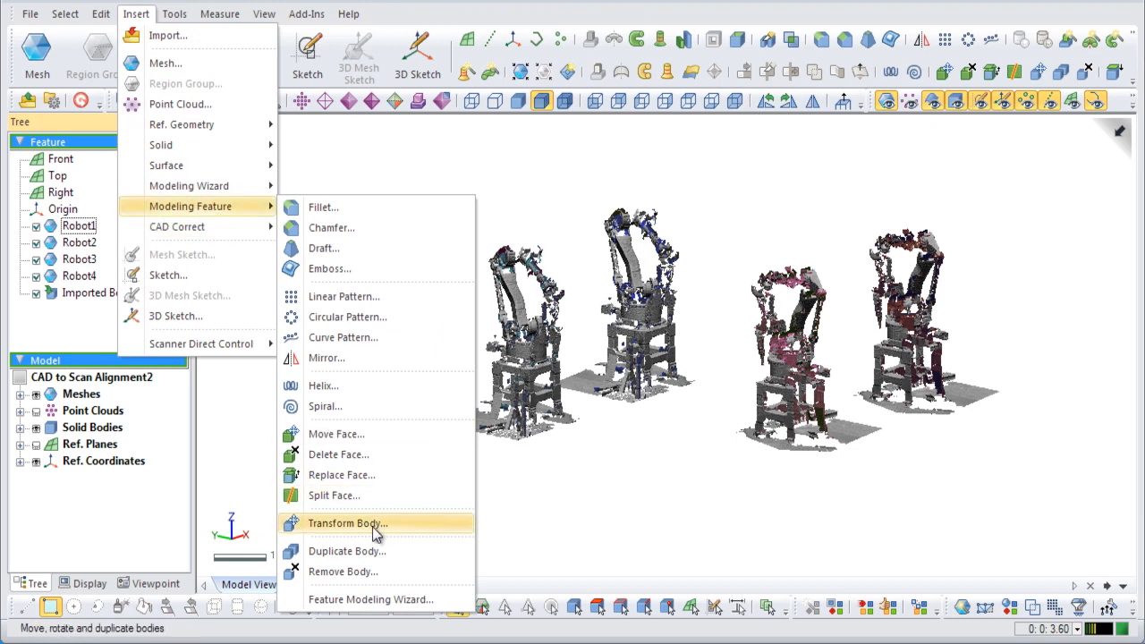
left_click(347, 522)
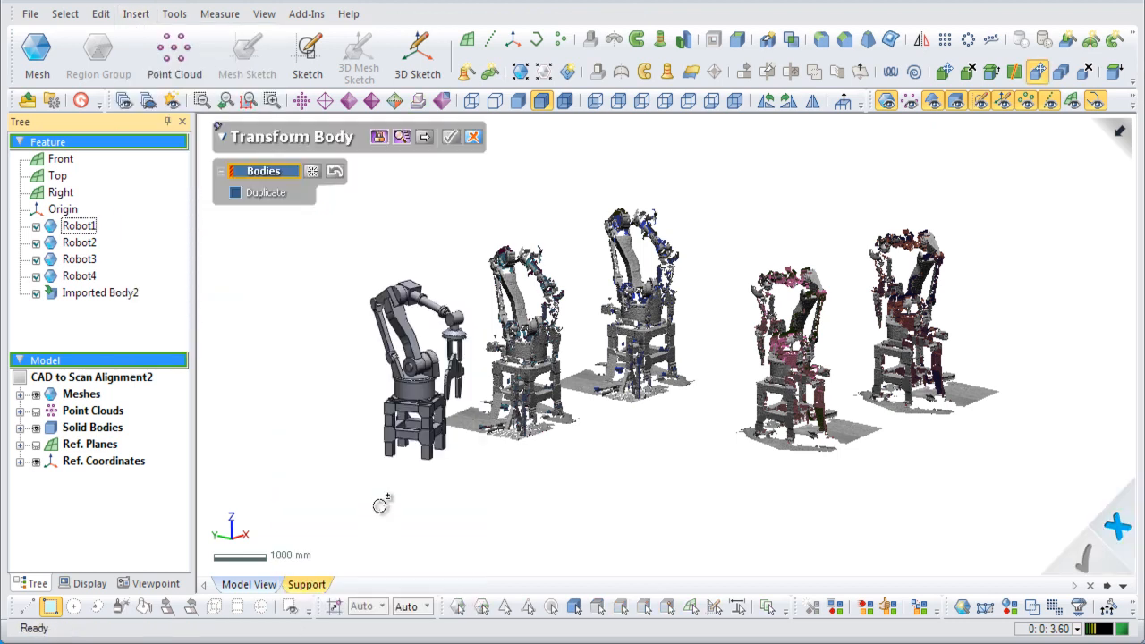
Select the modeled robot arm bodies and choose the Align To Scan method.
left_click(415, 349)
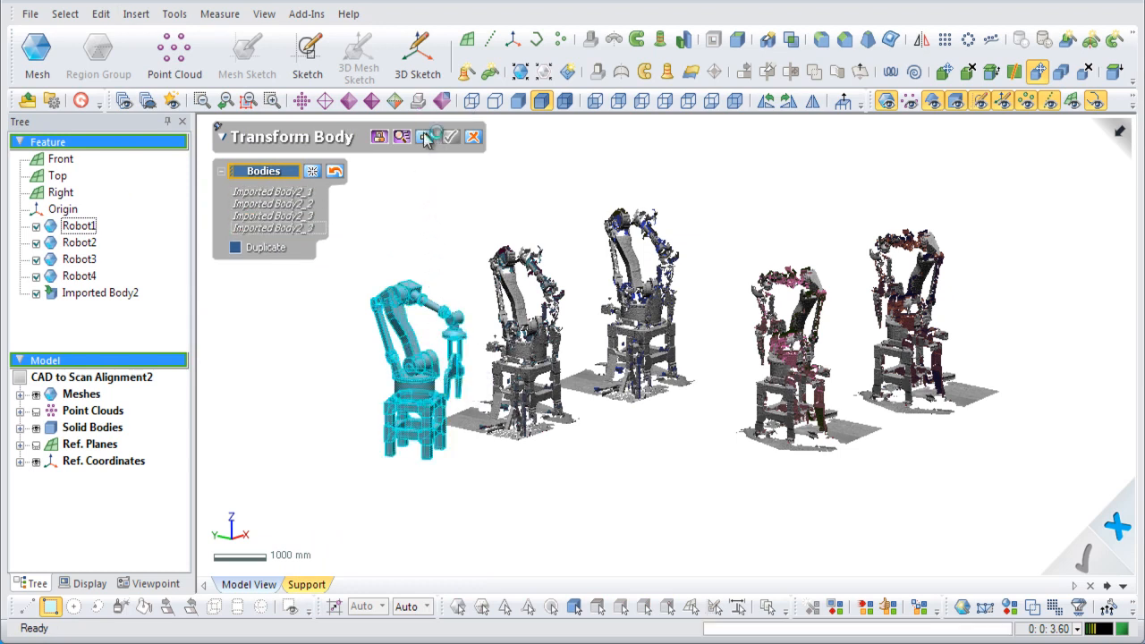
left_click(426, 136)
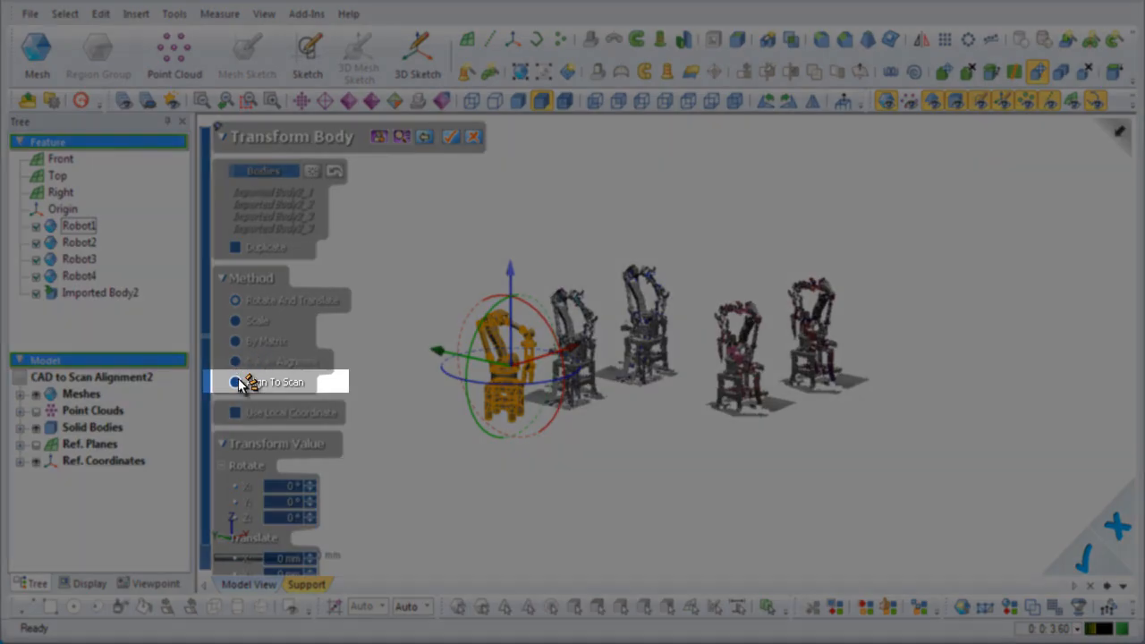
left_click(236, 383)
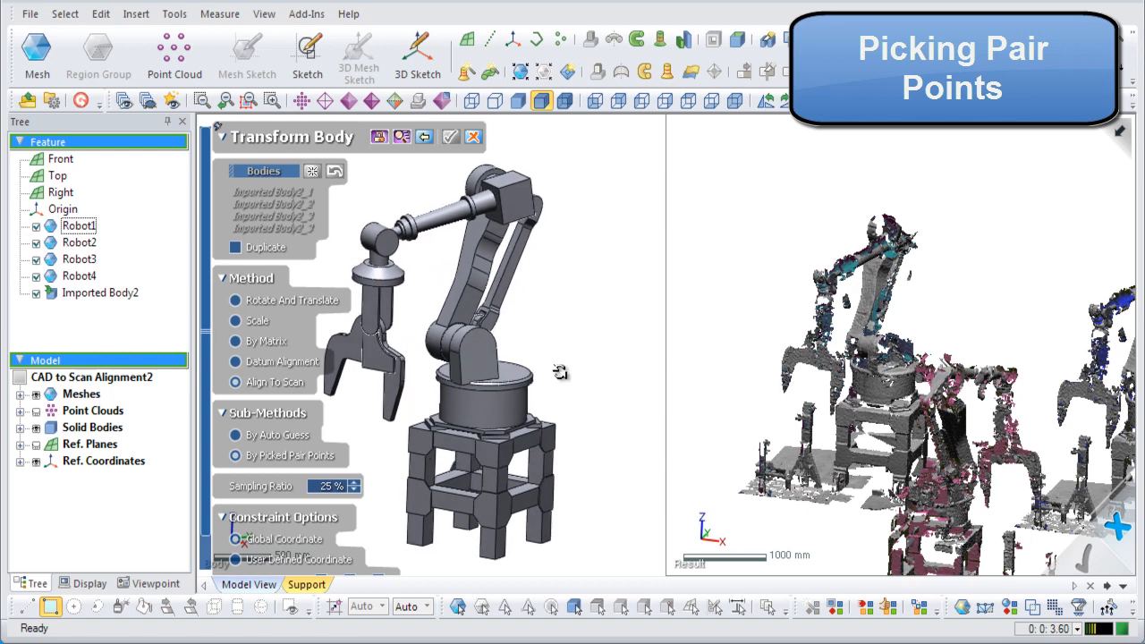
mouse_move(379, 361)
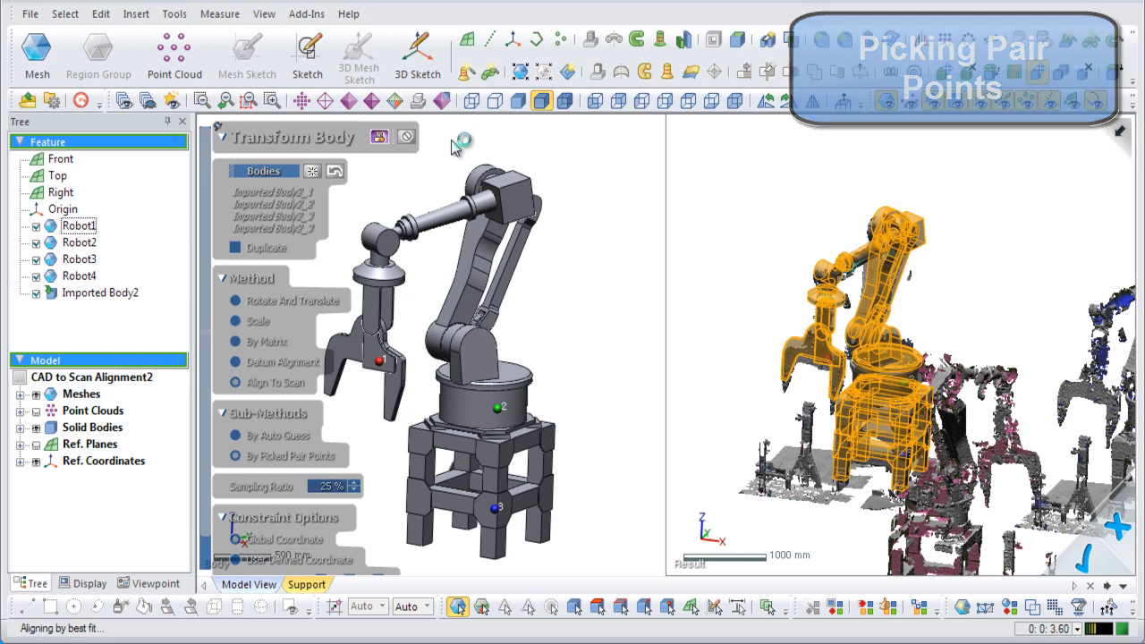
Apply the picked pair-point alignment onto the first robot arm scan, creating Transform1.
left_click(448, 136)
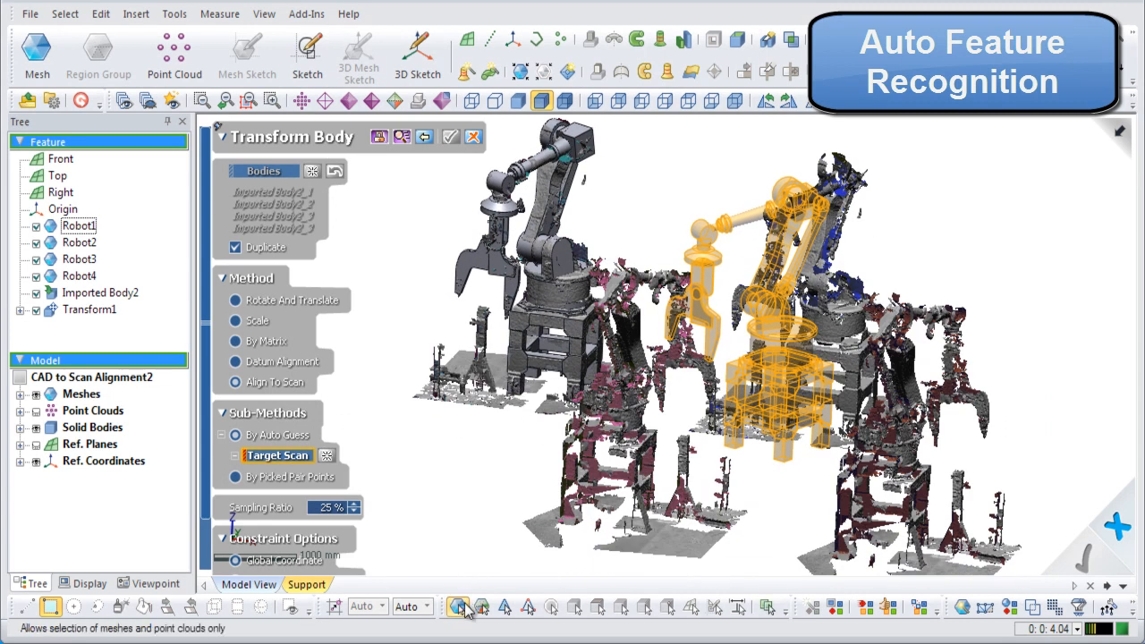
Auto-guess align a duplicate onto the Robot3 scan, then confirm Transform Body with OK.
left_click(458, 607)
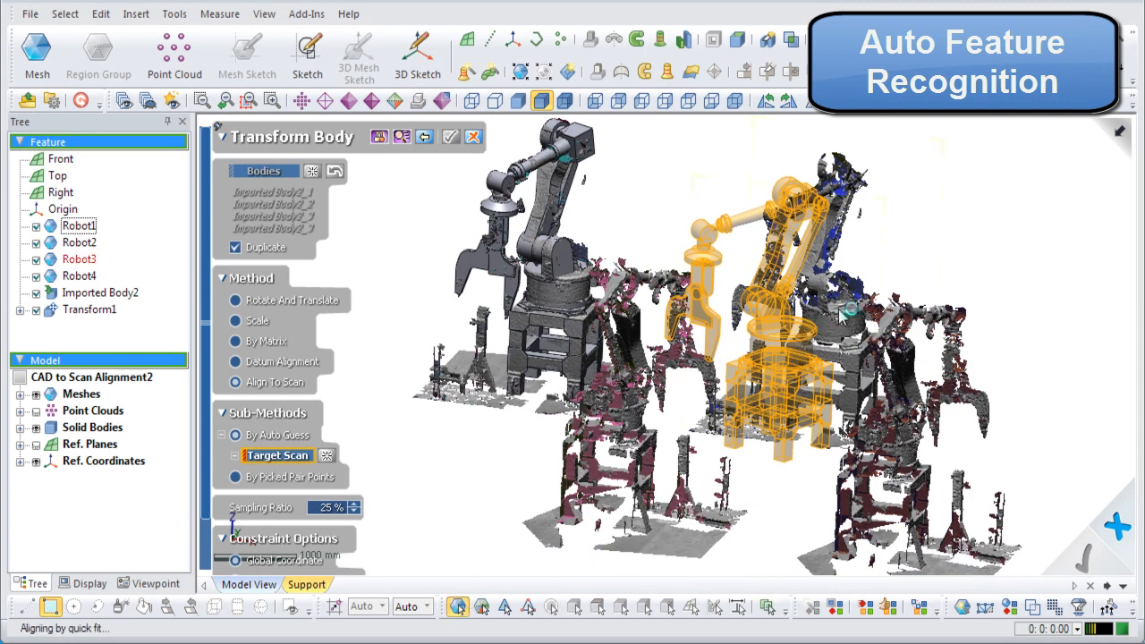
left_click(79, 258)
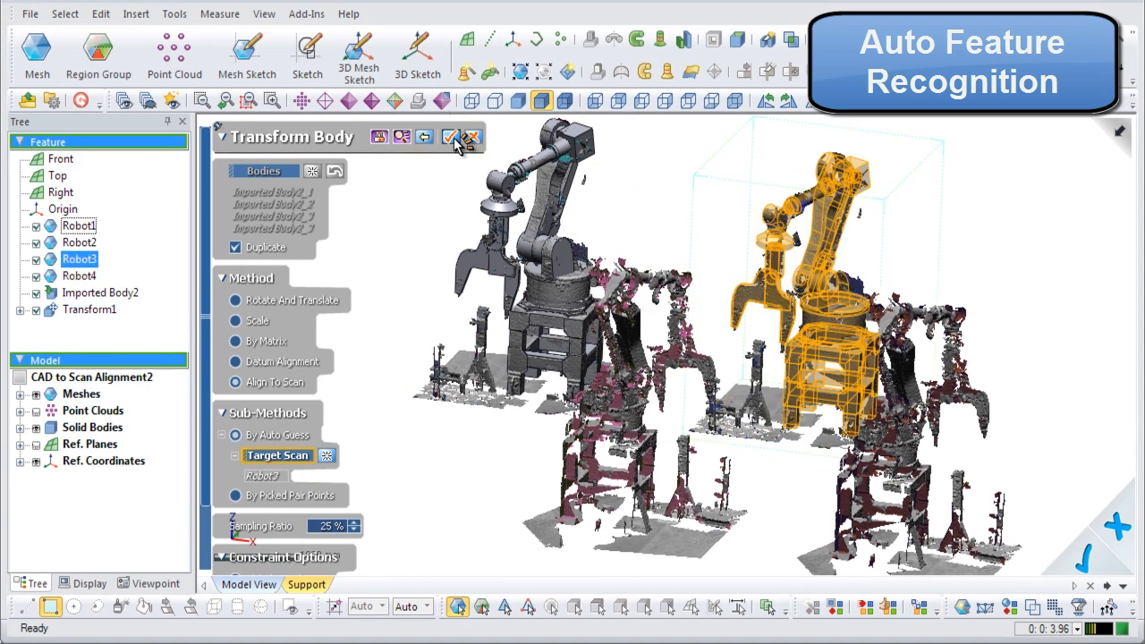
left_click(450, 136)
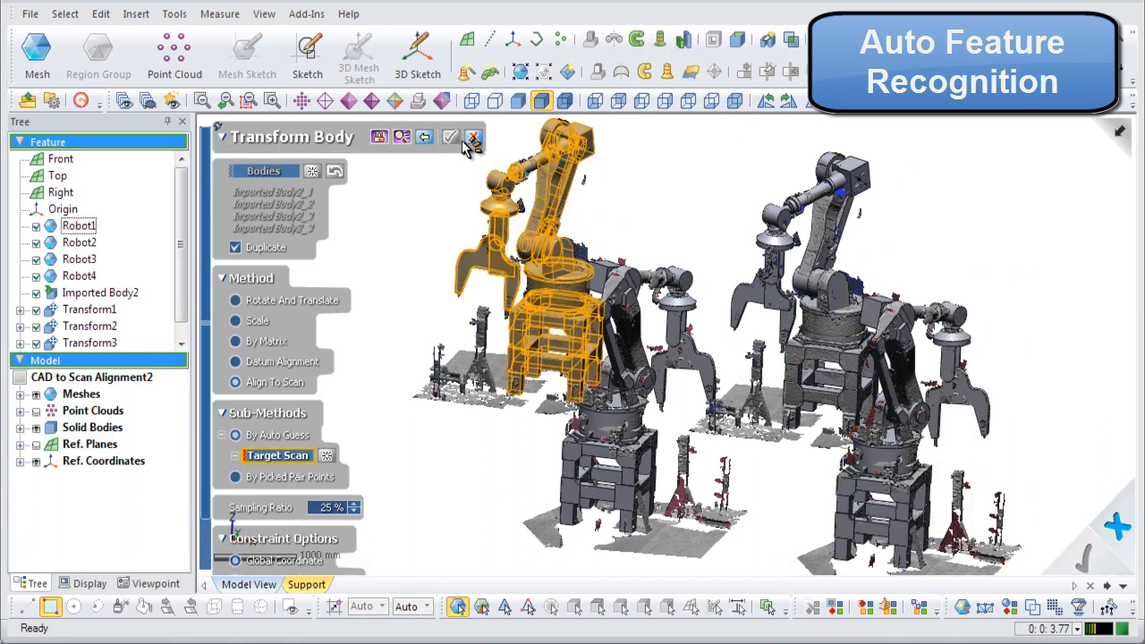
left_click(473, 136)
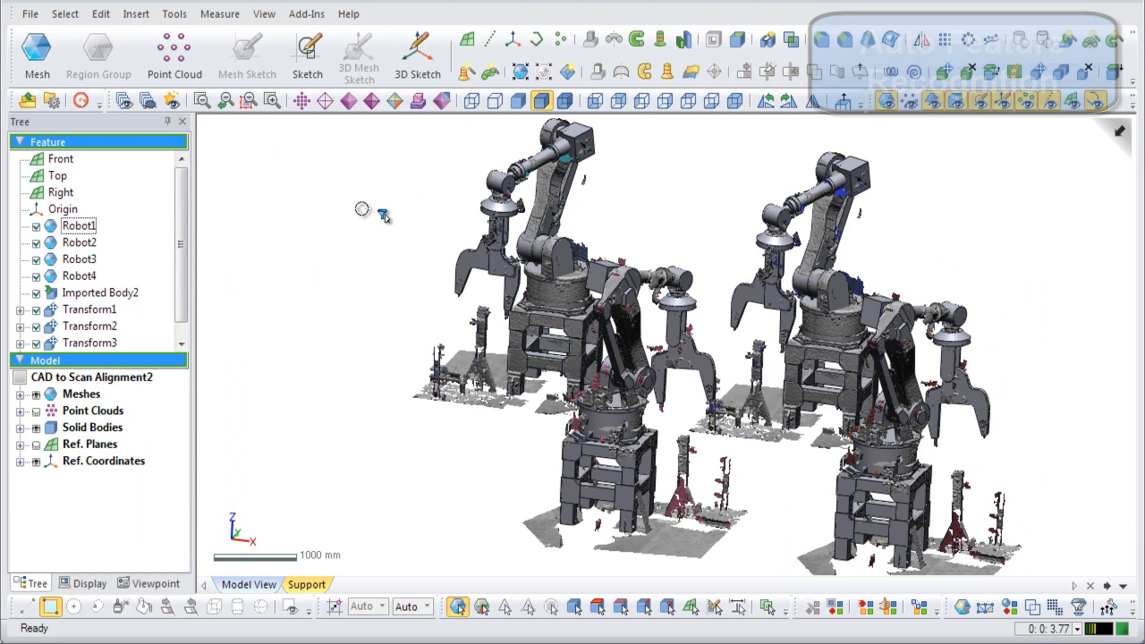